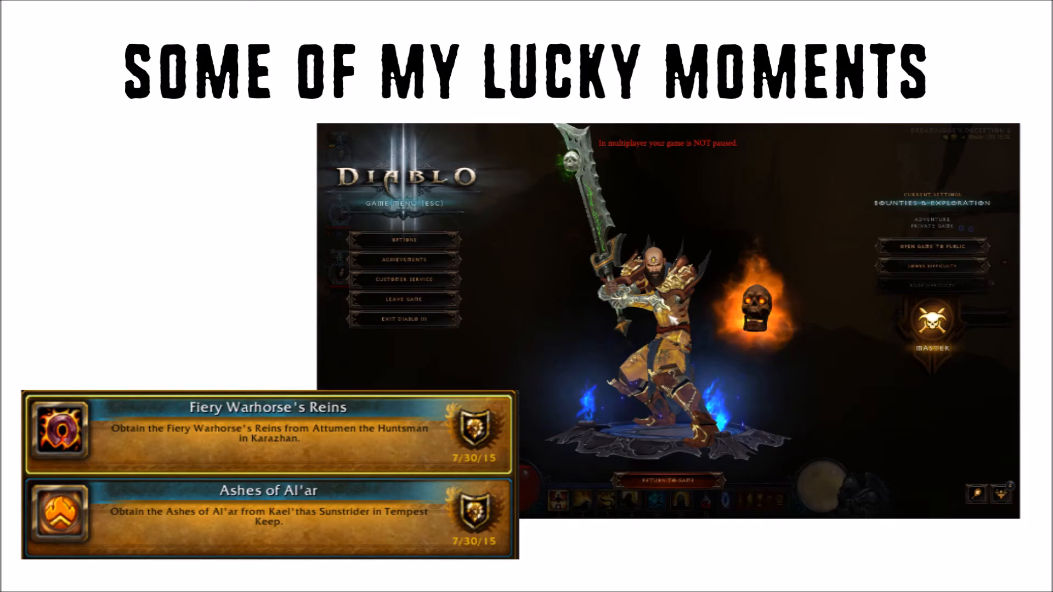
{"action": "key", "text": "right"}
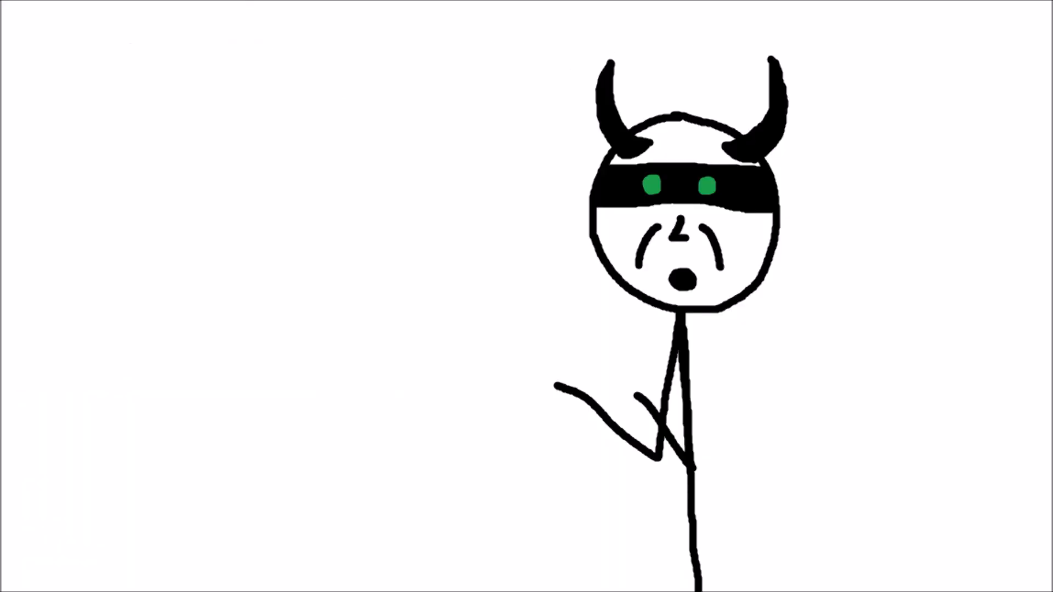